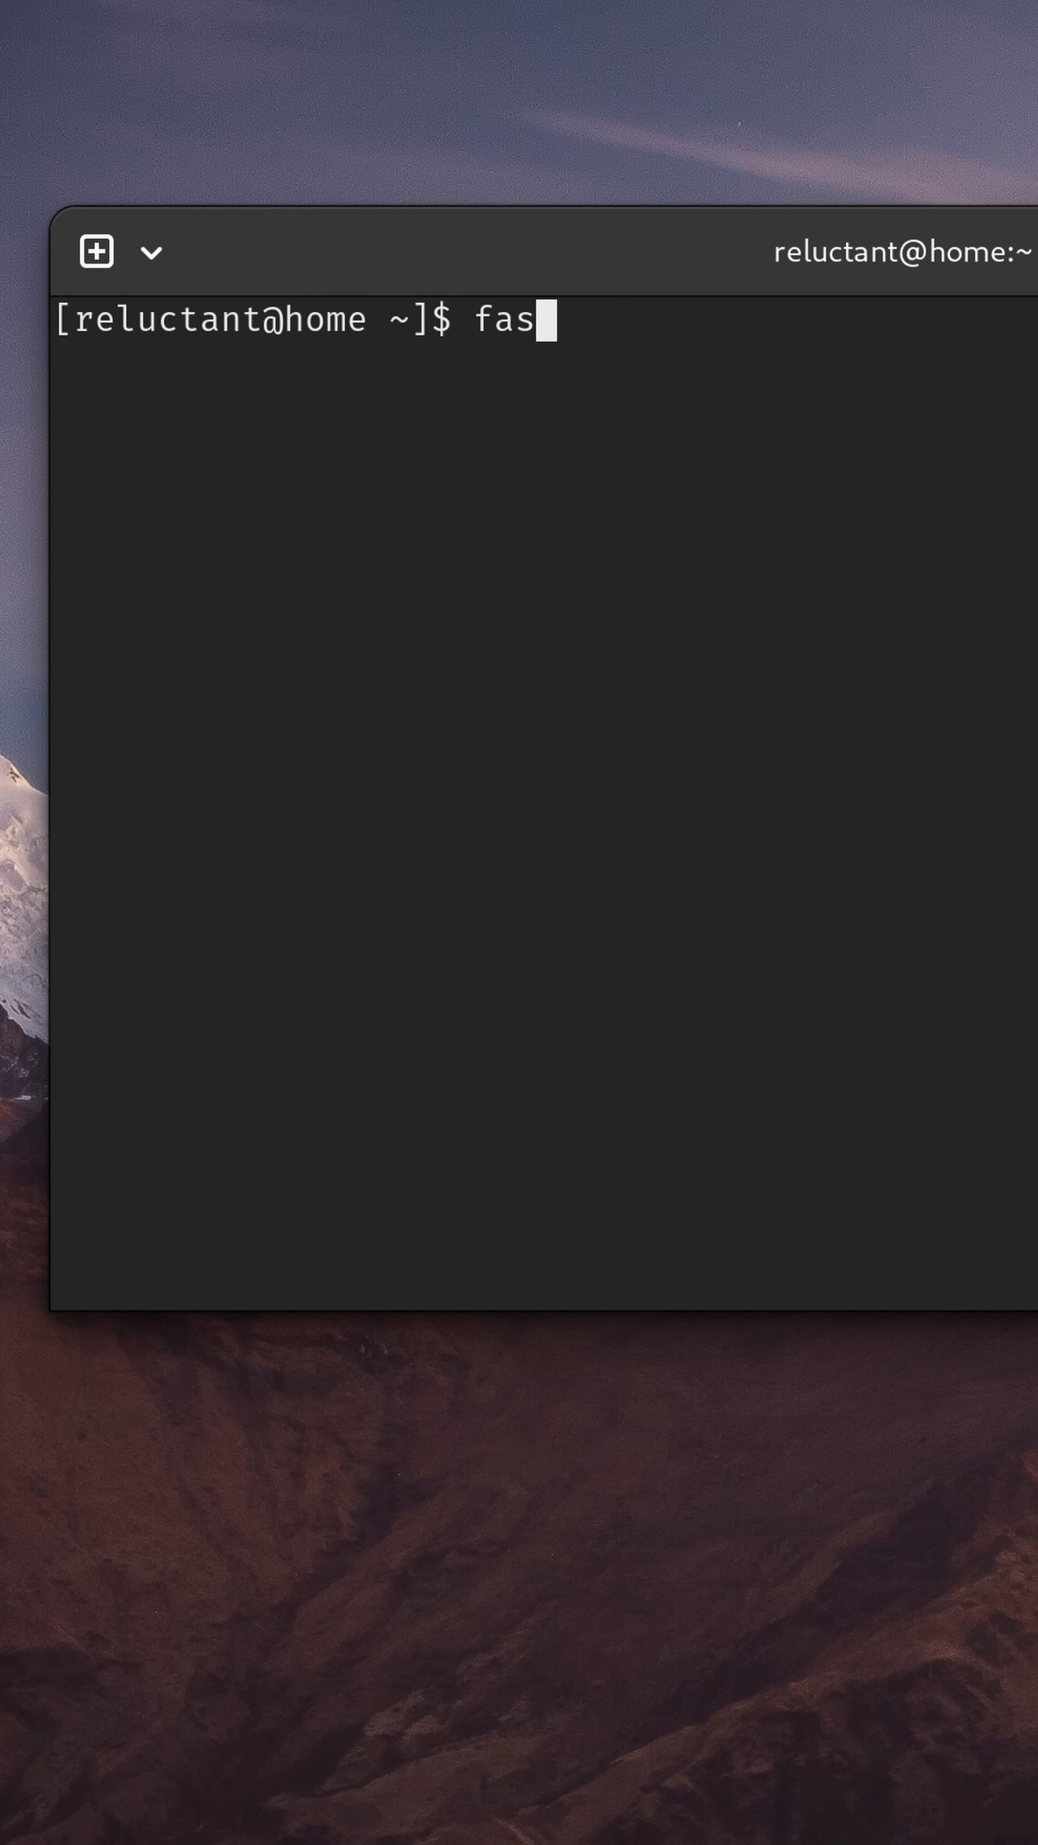
# Step: Run fastfetch to print the system summary (OS, kernel, desktop, CPU, GPU, memory, disks)
pyautogui.press('Return')
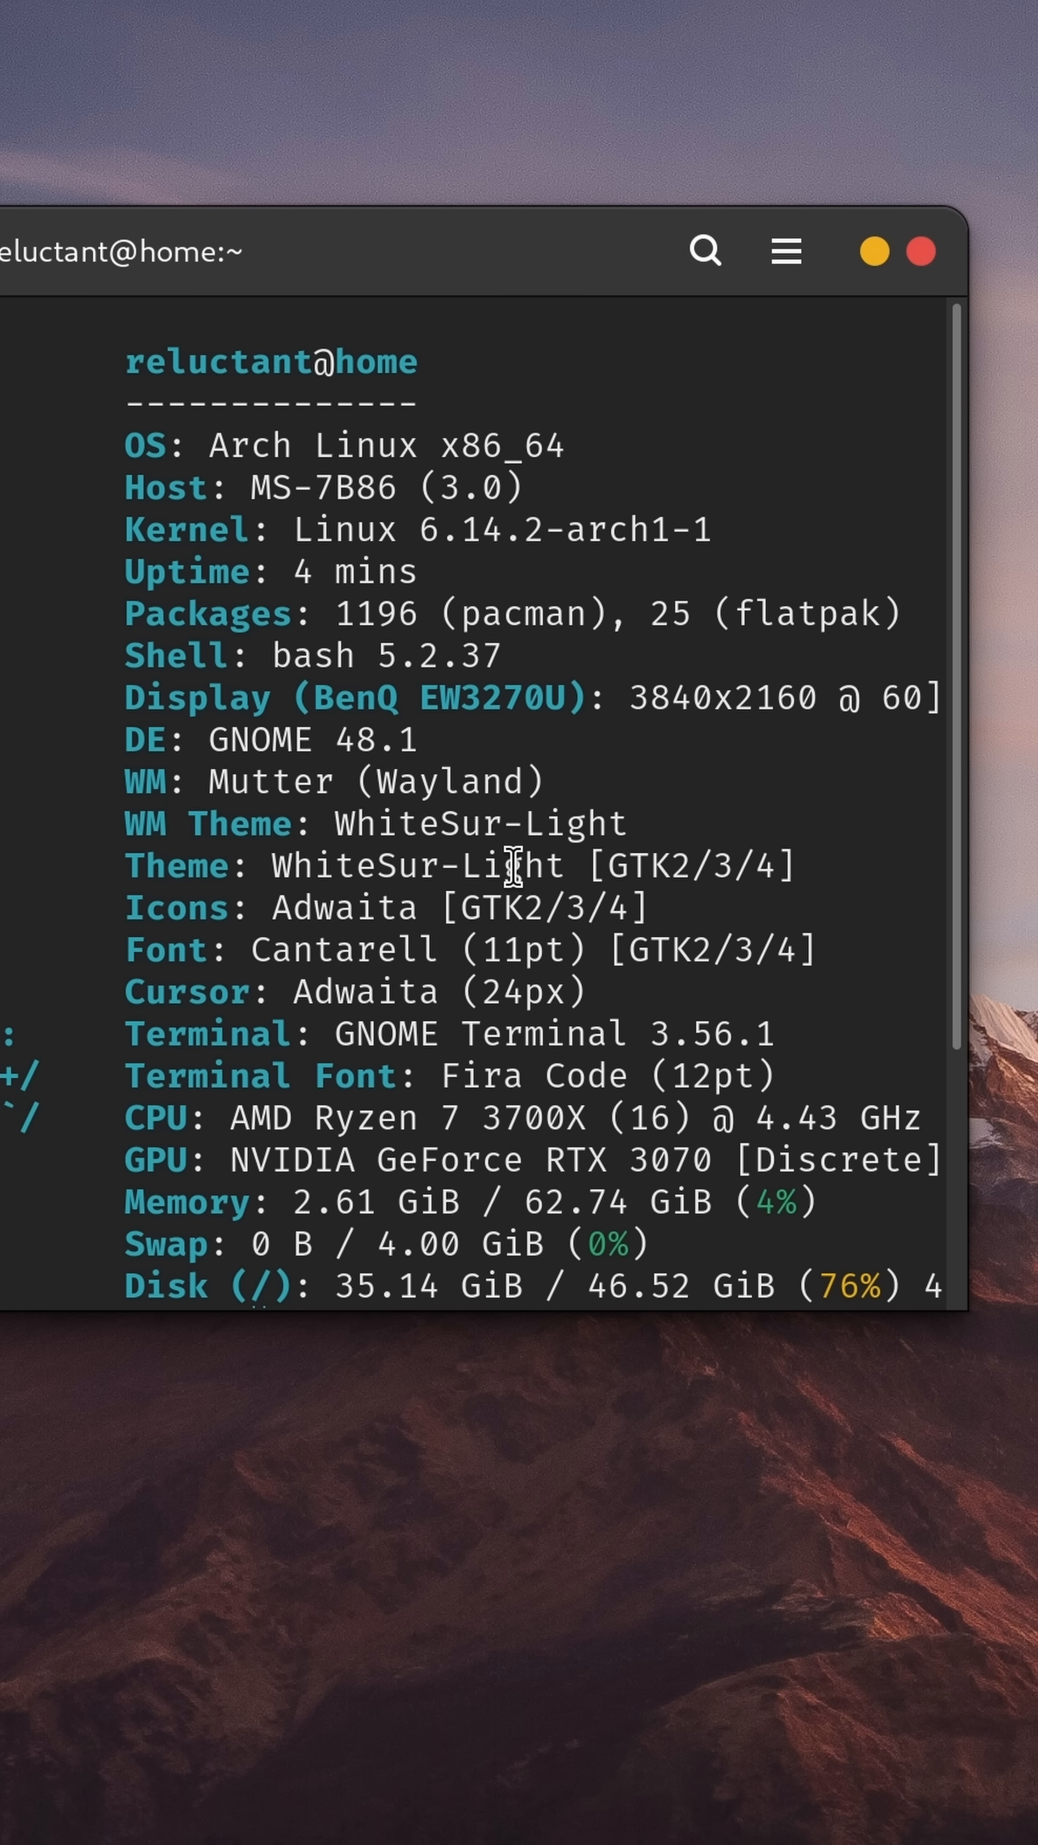
# Step: Scroll down to reveal the remaining disk mounts, local IP, locale and colour palette row
pyautogui.scroll(-3)
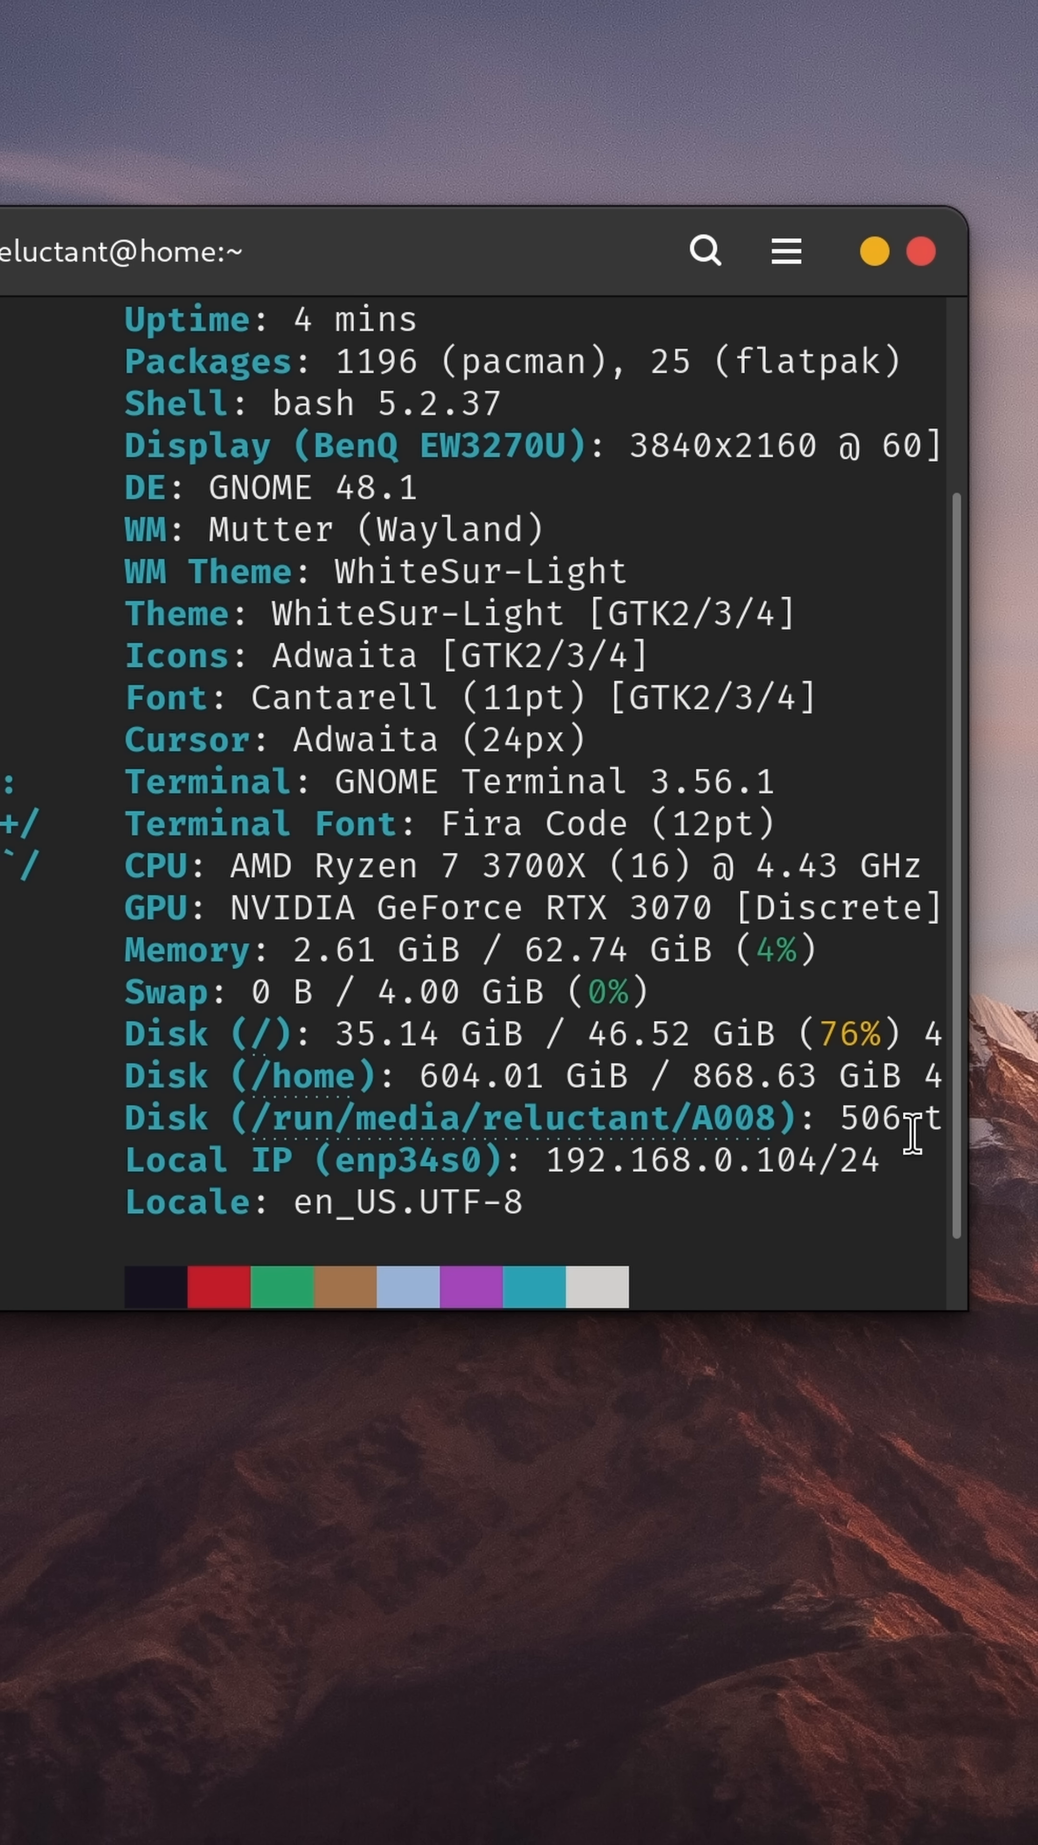